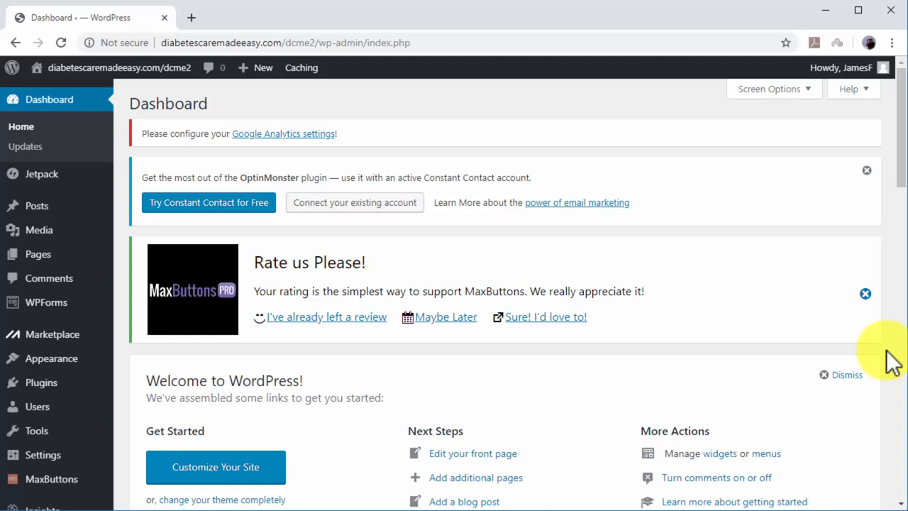
pyautogui.moveTo(809, 358)
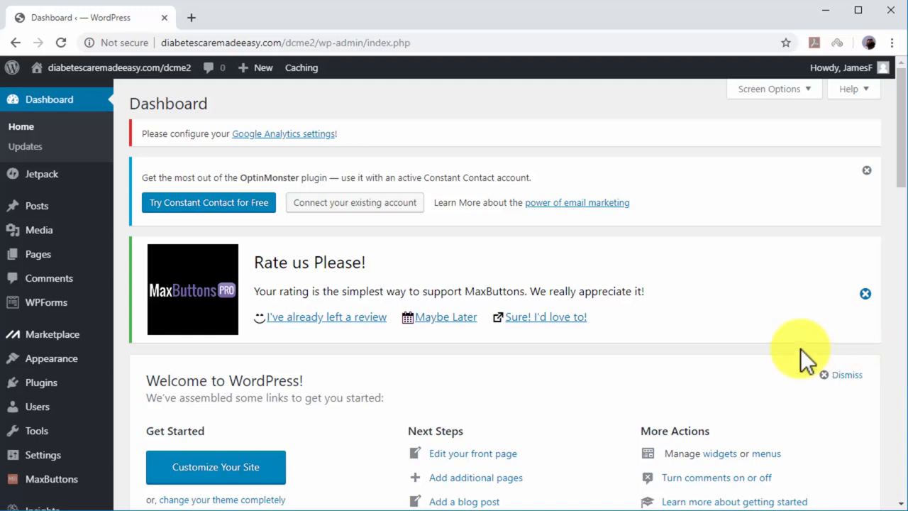
pyautogui.moveTo(41, 384)
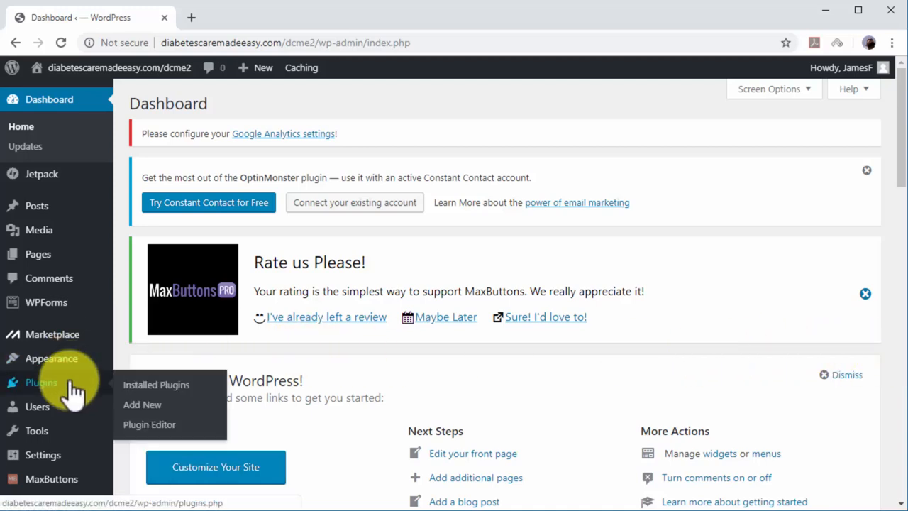
# Search the Add Plugins page for 'yoast seo'
pyautogui.click(156, 385)
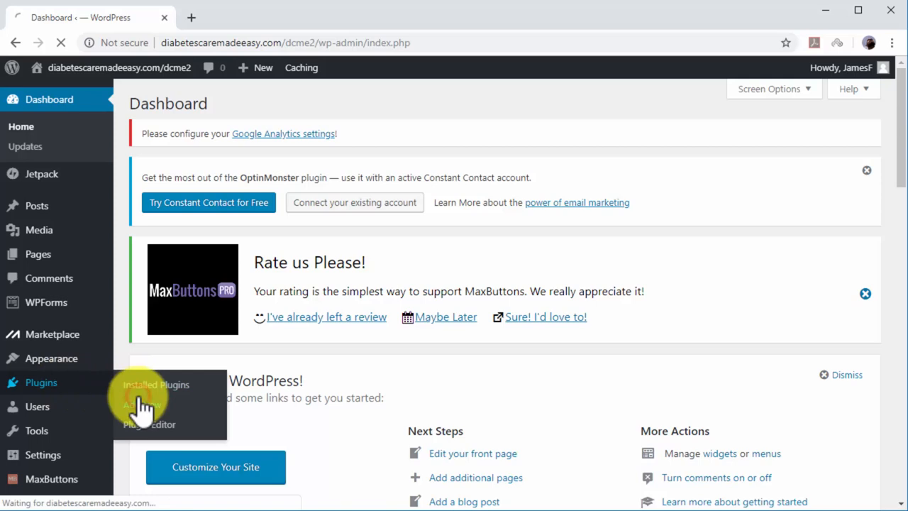
pyautogui.click(139, 403)
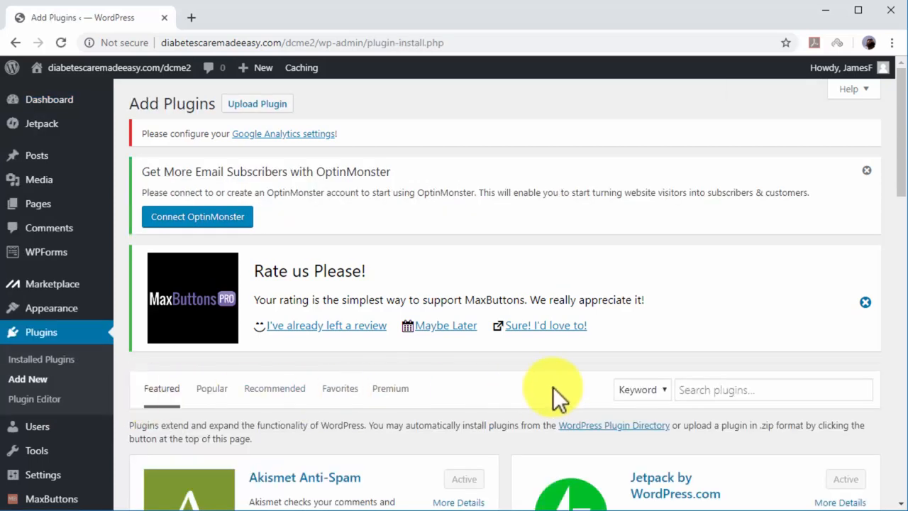
pyautogui.write('yc')
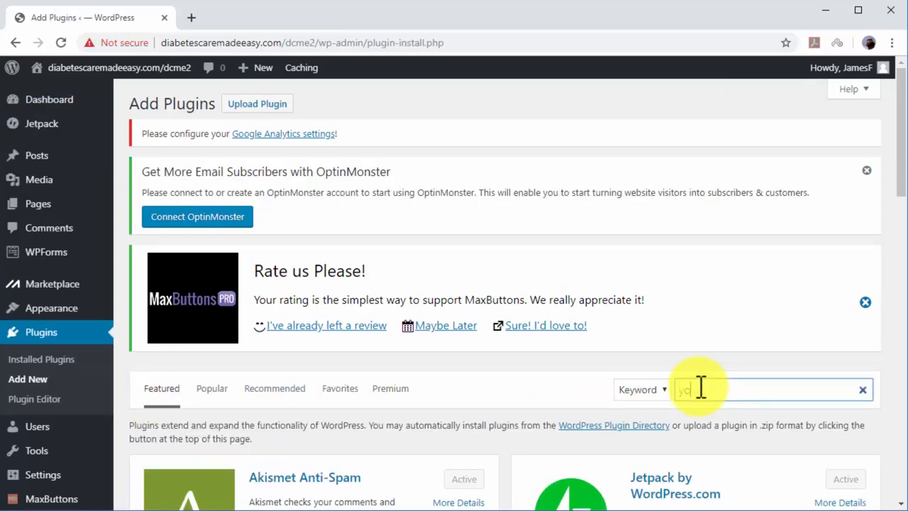
pyautogui.write('yoast seo')
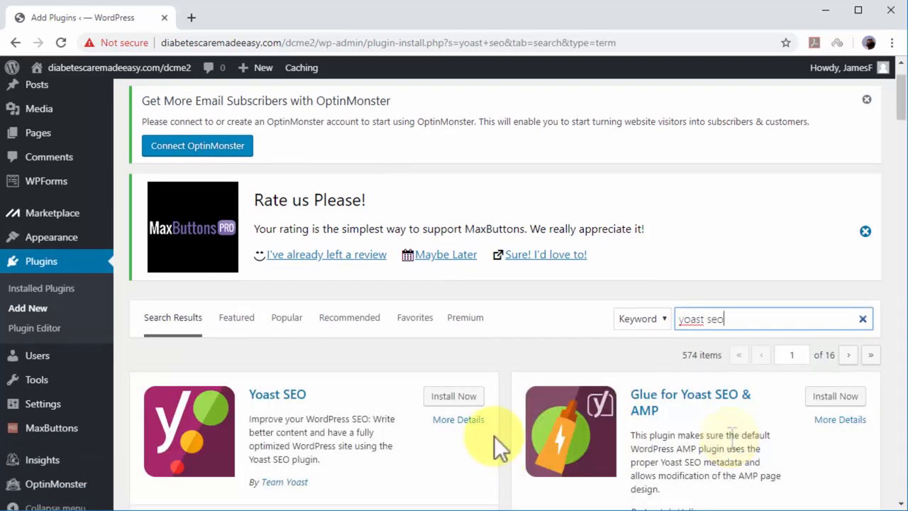
# Install and activate the Yoast SEO plugin
pyautogui.click(454, 396)
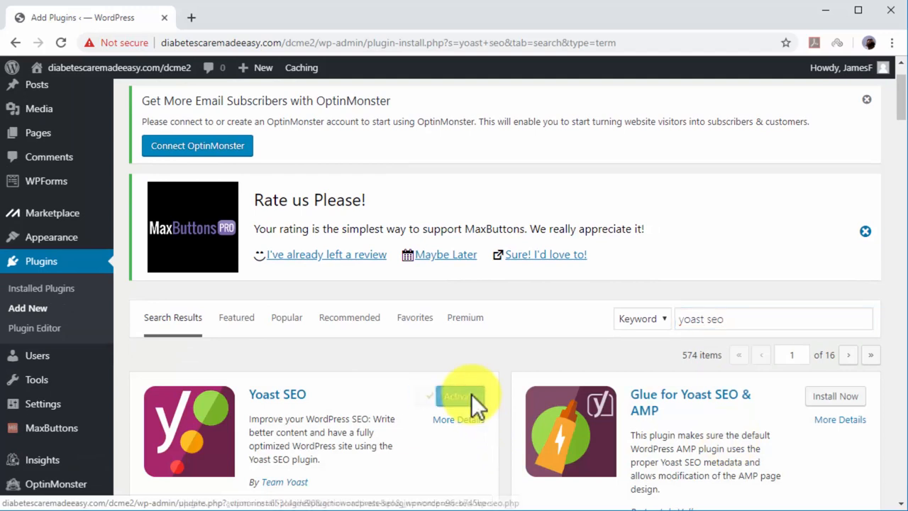
pyautogui.click(459, 396)
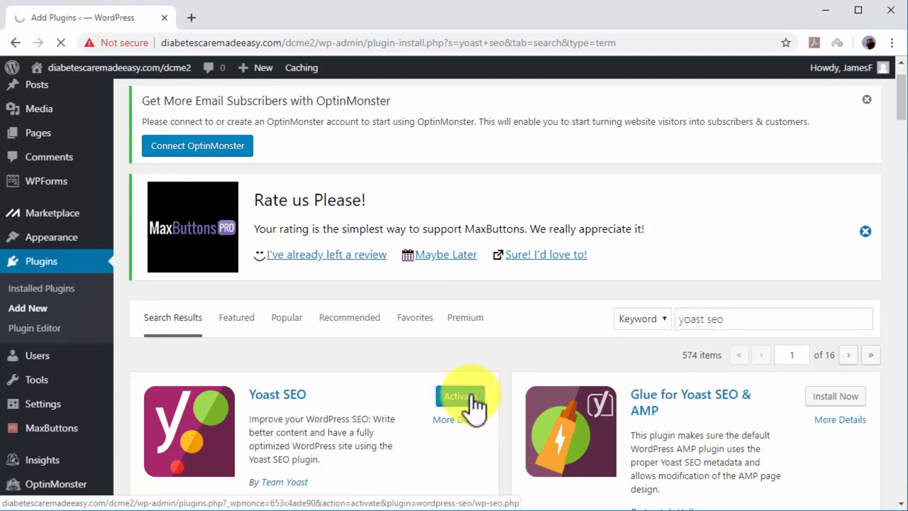
pyautogui.click(457, 396)
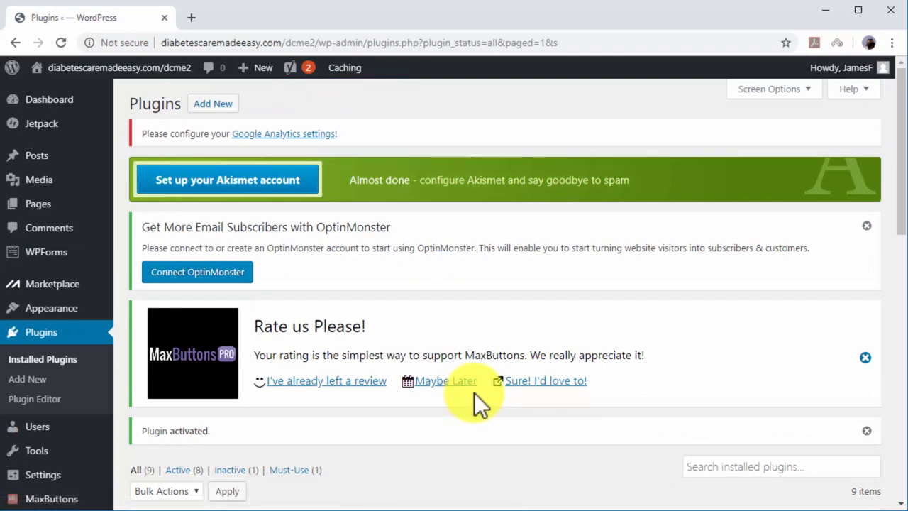
pyautogui.scroll(-3)
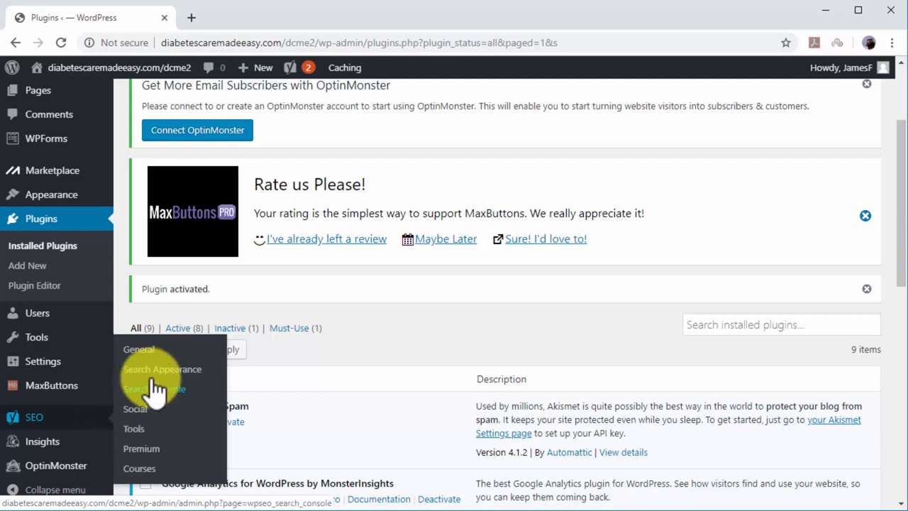
# Show the Taxonomies options in Yoast SEO's Search Appearance settings, at Categories
pyautogui.click(162, 369)
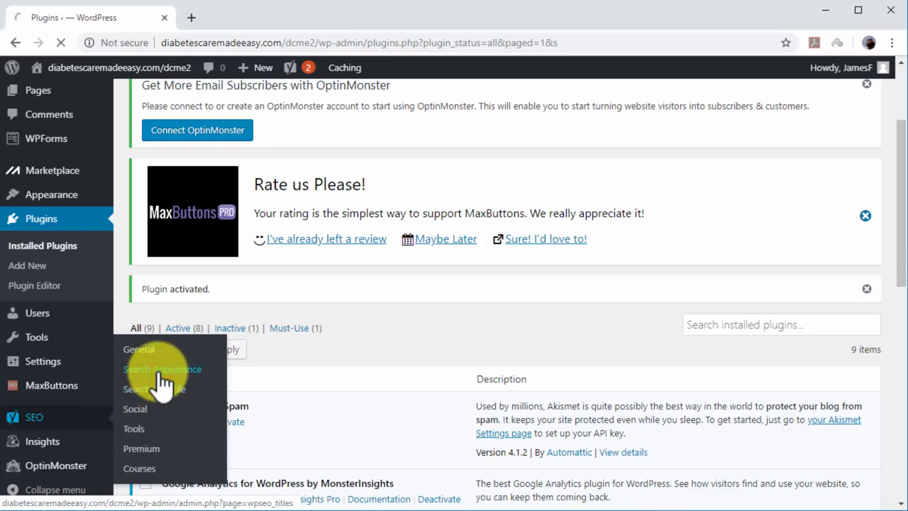
pyautogui.click(162, 369)
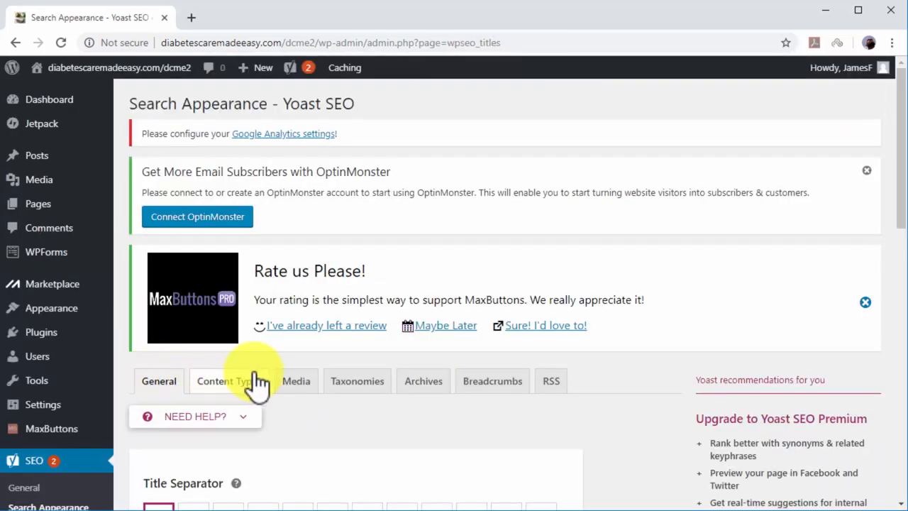
pyautogui.click(358, 380)
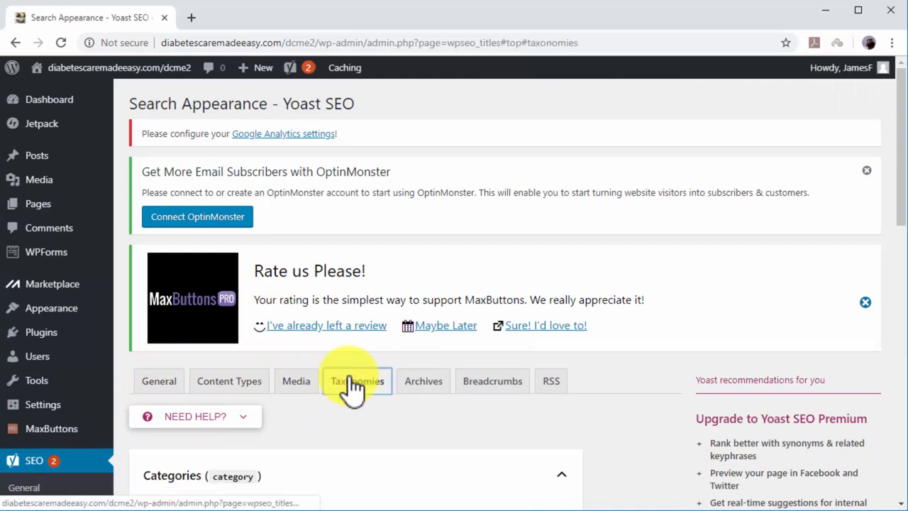
pyautogui.click(358, 380)
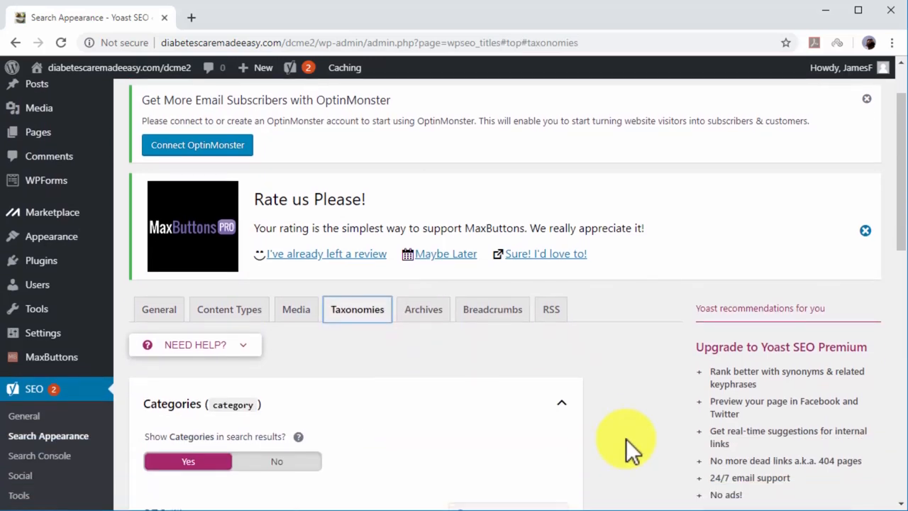
pyautogui.scroll(-3)
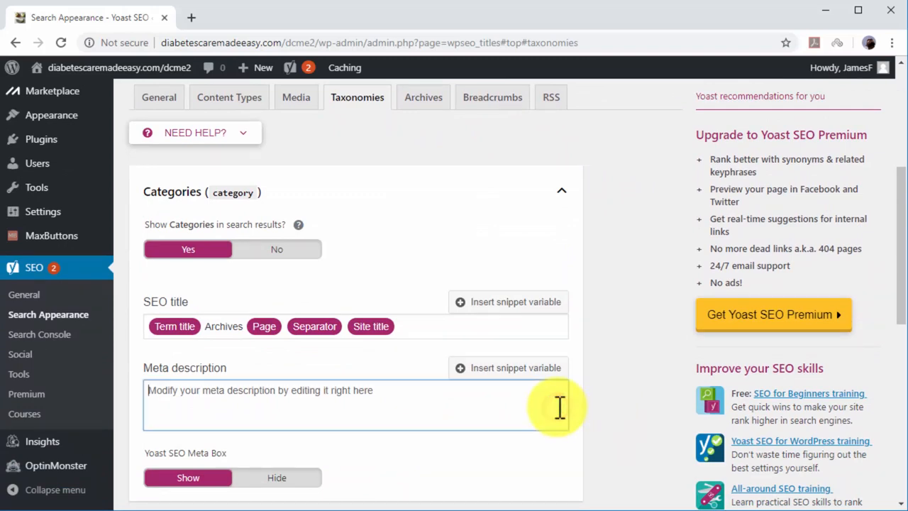
# Save the category meta description 'Find Diabetes Care Tips And Food For Diabetics Recipes Here. Click To Learn More Today'
pyautogui.write('Find Diabetes Care Tips And Food For Diabetics Recipes Here. Click To Learn More Today!')
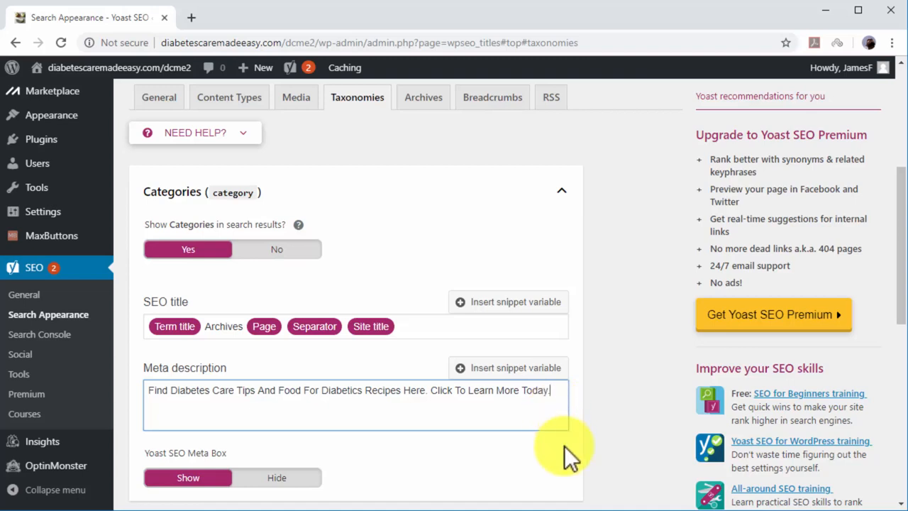
pyautogui.scroll(-3)
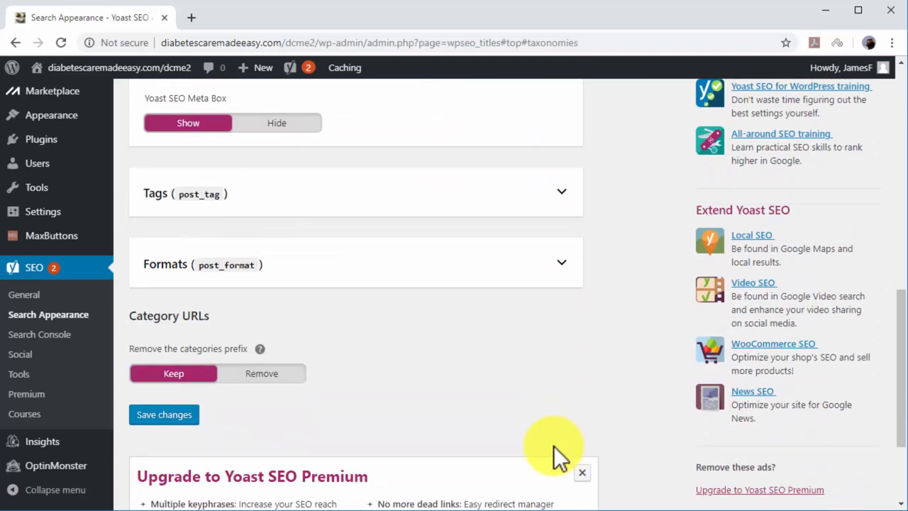
pyautogui.click(164, 414)
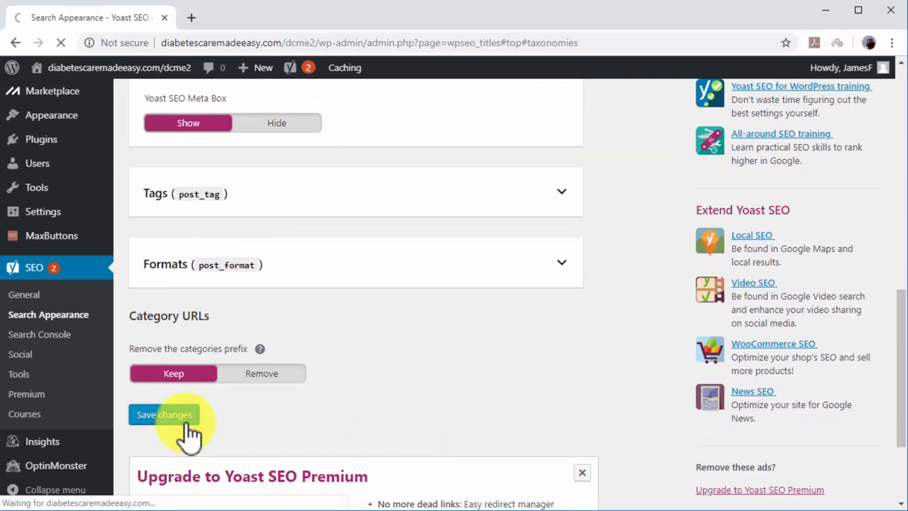
pyautogui.click(164, 415)
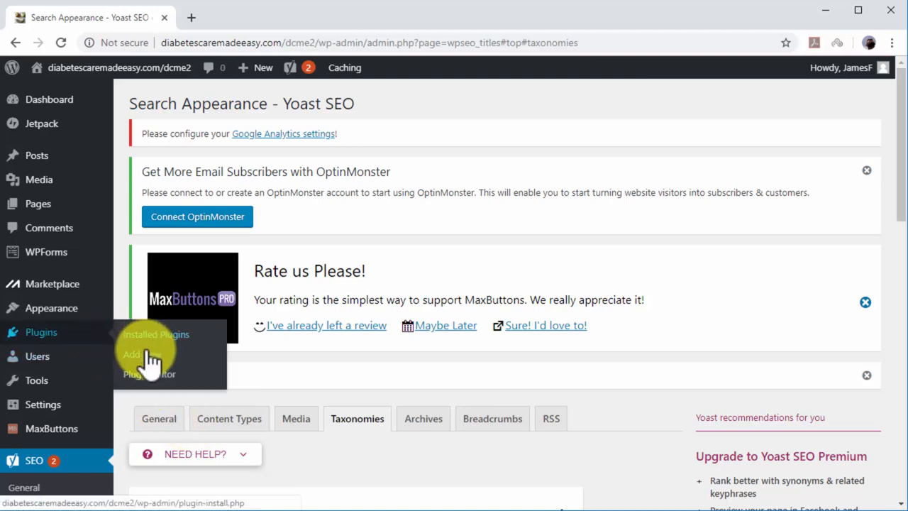
# Search Add Plugins for 'wp super cache' and install WP Super Cache
pyautogui.click(142, 355)
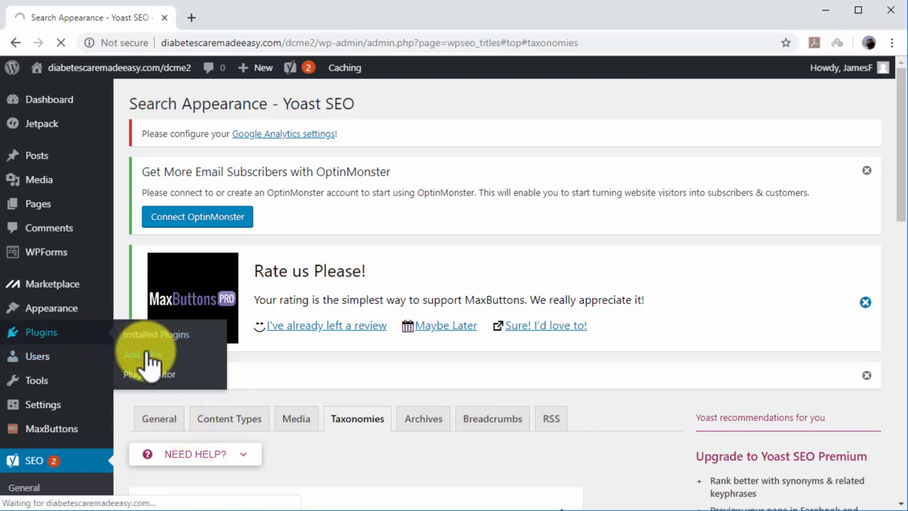
pyautogui.click(142, 355)
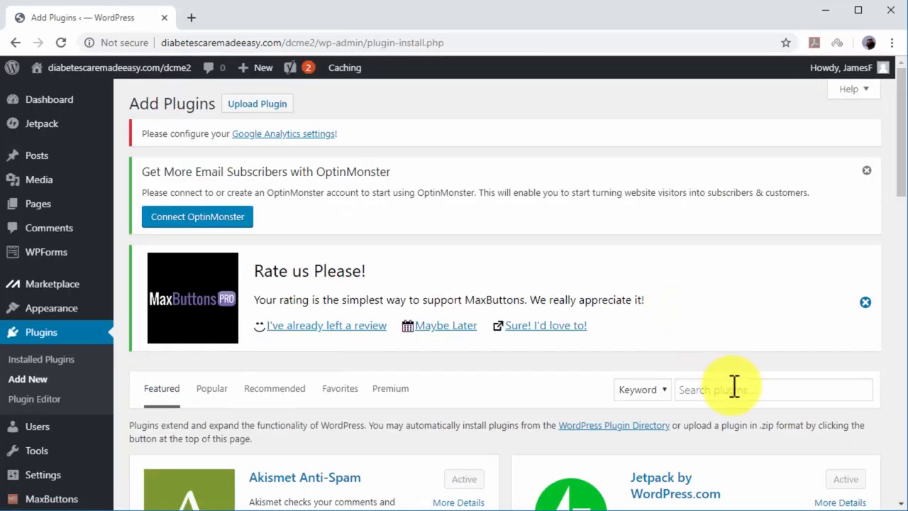
pyautogui.write('wp super cache')
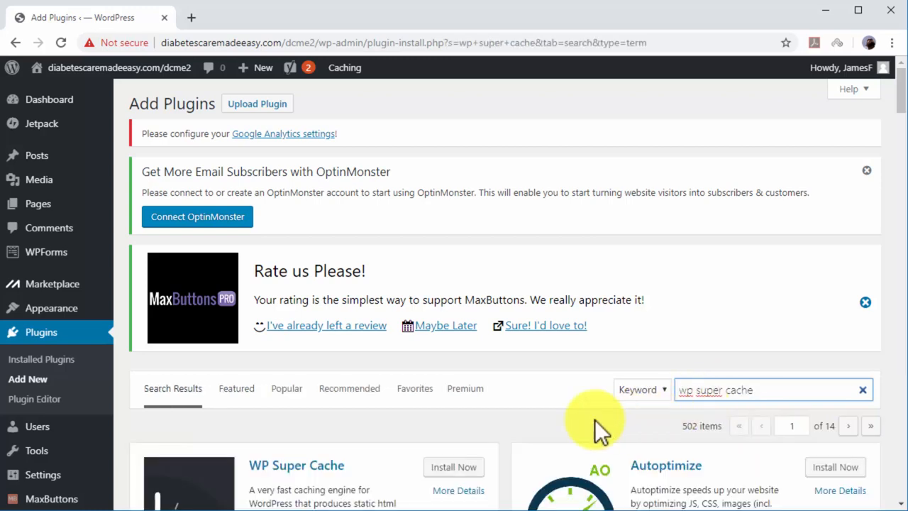
pyautogui.click(454, 325)
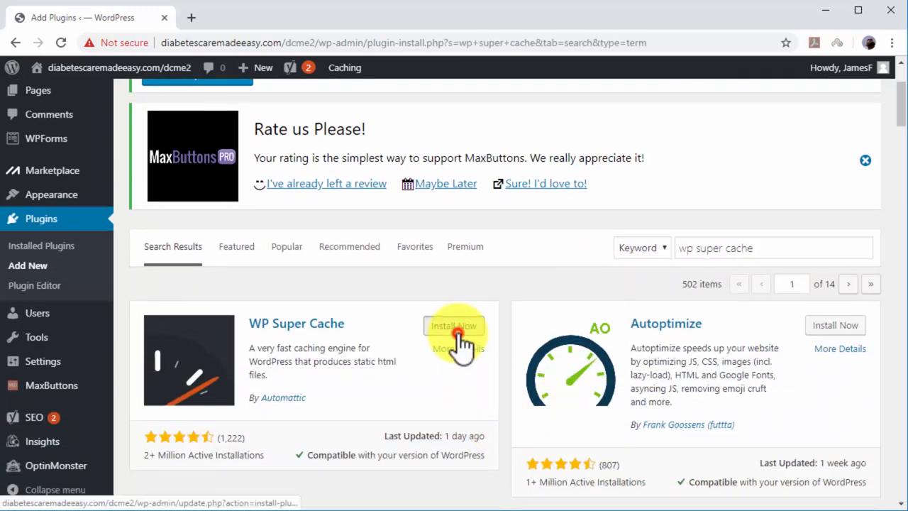
pyautogui.click(454, 325)
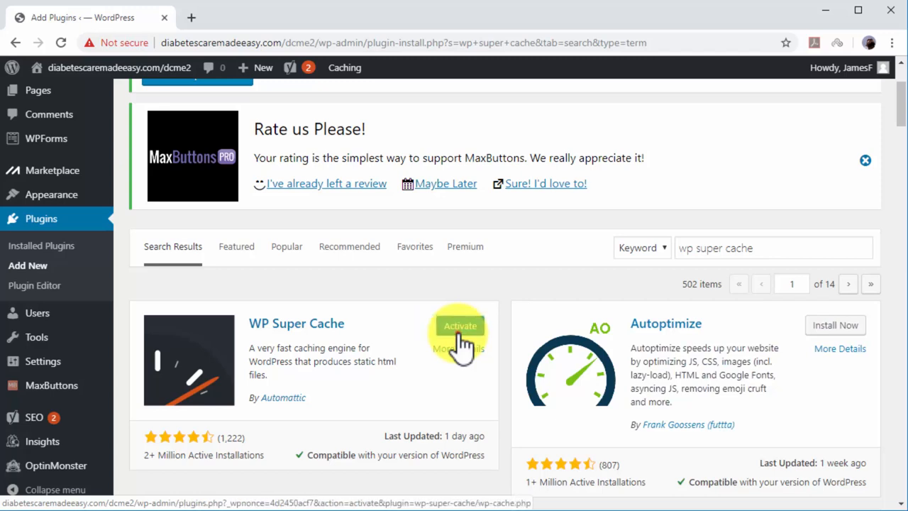
# Activate WP Super Cache and go to its settings page
pyautogui.click(460, 325)
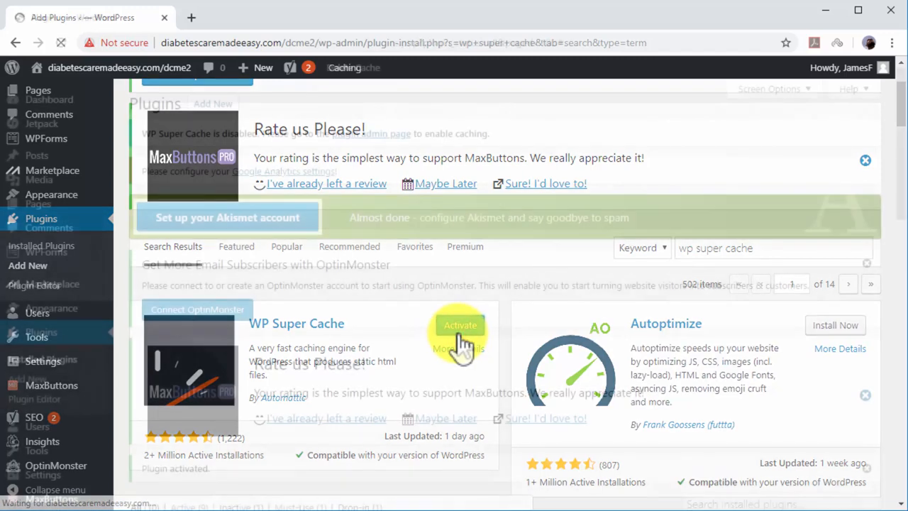
pyautogui.click(459, 325)
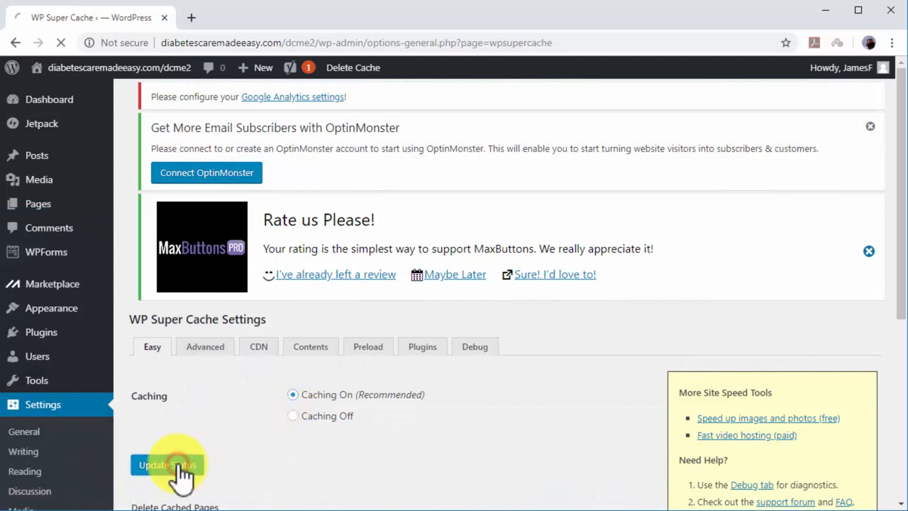
# Update status with Caching On selected in WP Super Cache
pyautogui.click(168, 466)
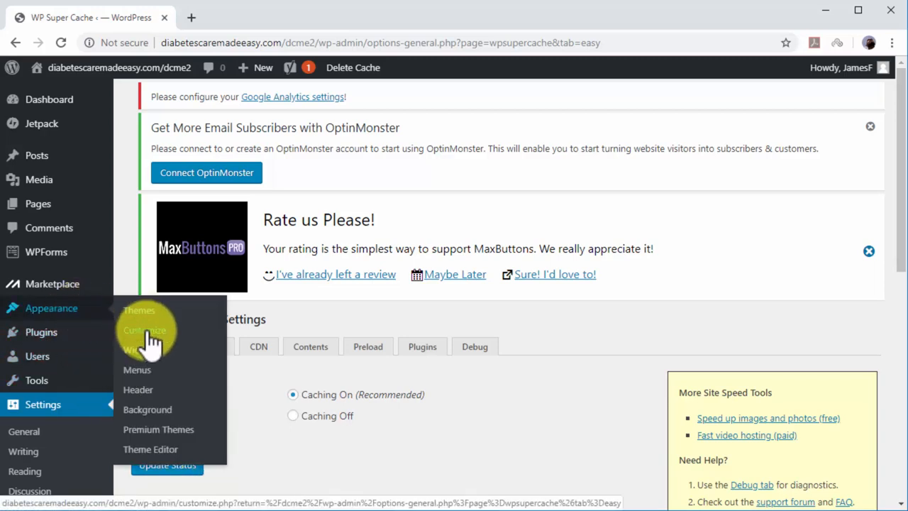
# In the Customizer's Site Identity, choose DCME_Logo.jpg from the Media Library as the logo
pyautogui.click(145, 329)
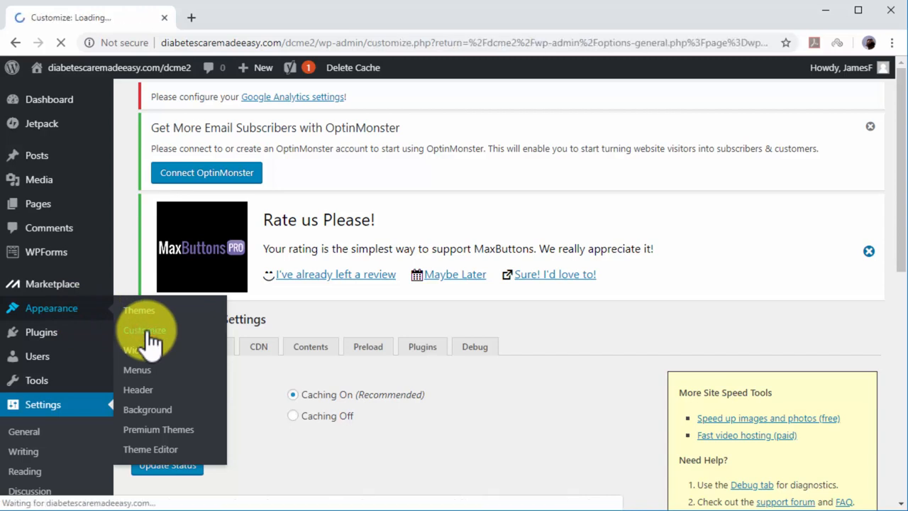
pyautogui.click(145, 329)
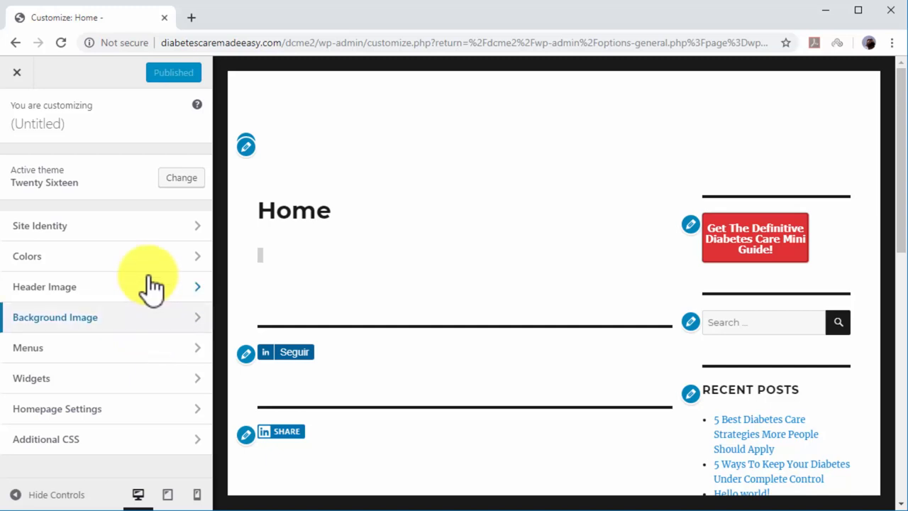
pyautogui.click(40, 226)
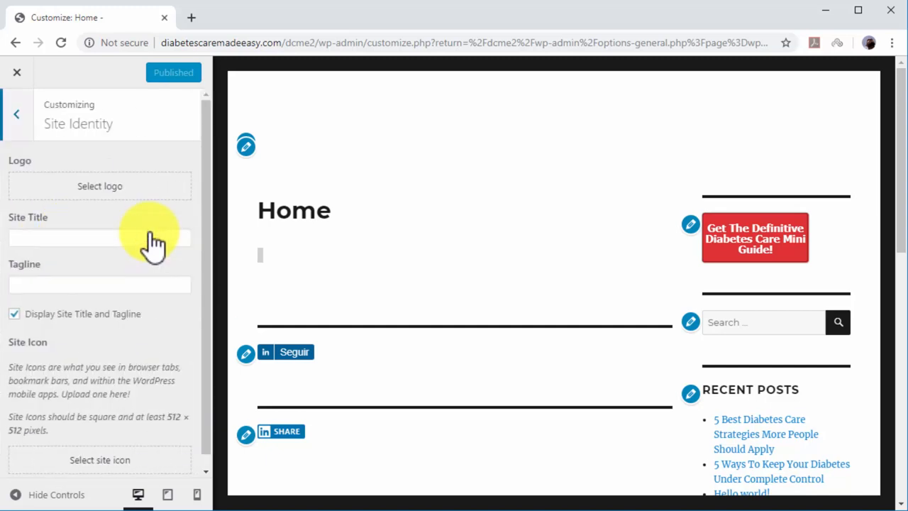
pyautogui.click(100, 186)
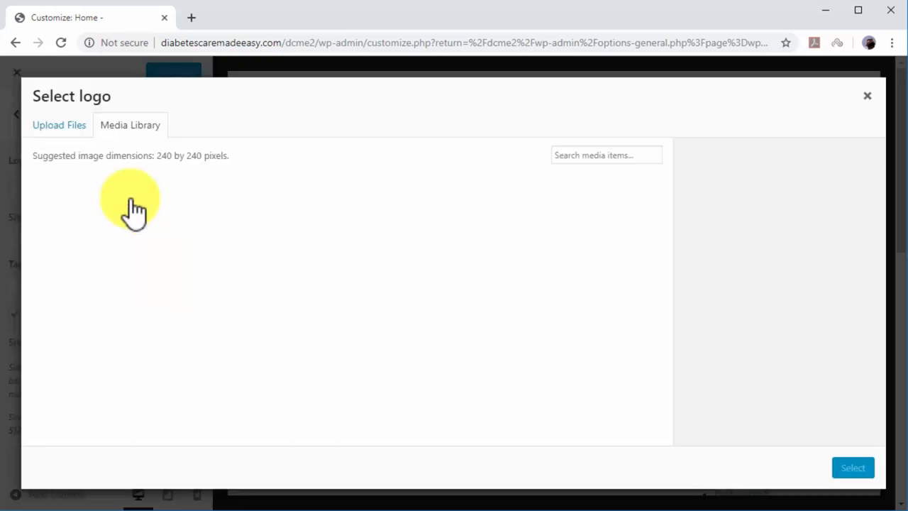
pyautogui.click(60, 124)
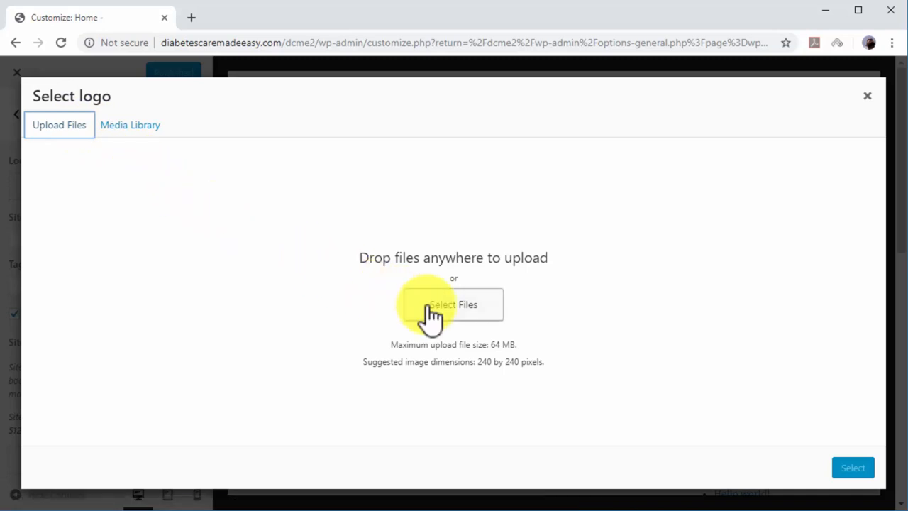
pyautogui.click(454, 304)
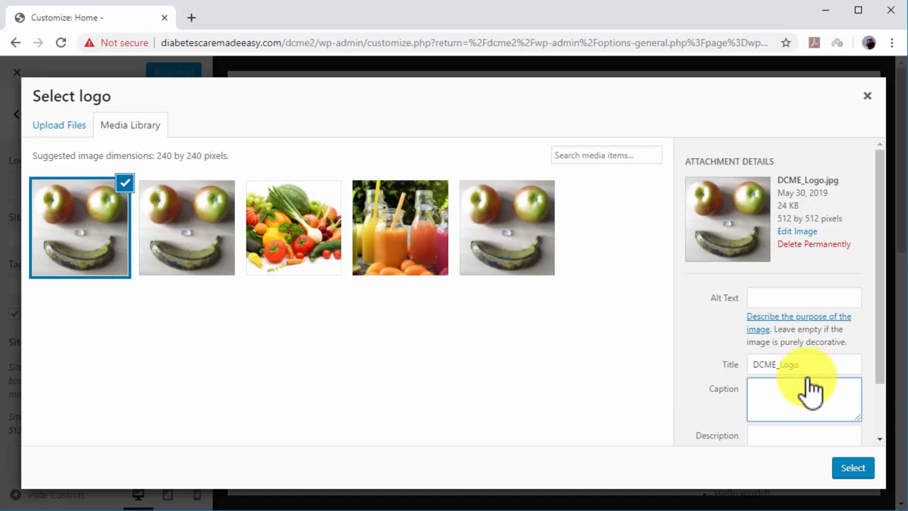
# Retitle the logo image 'Diabtes' and select it to reach the Crop Image step
pyautogui.click(803, 363)
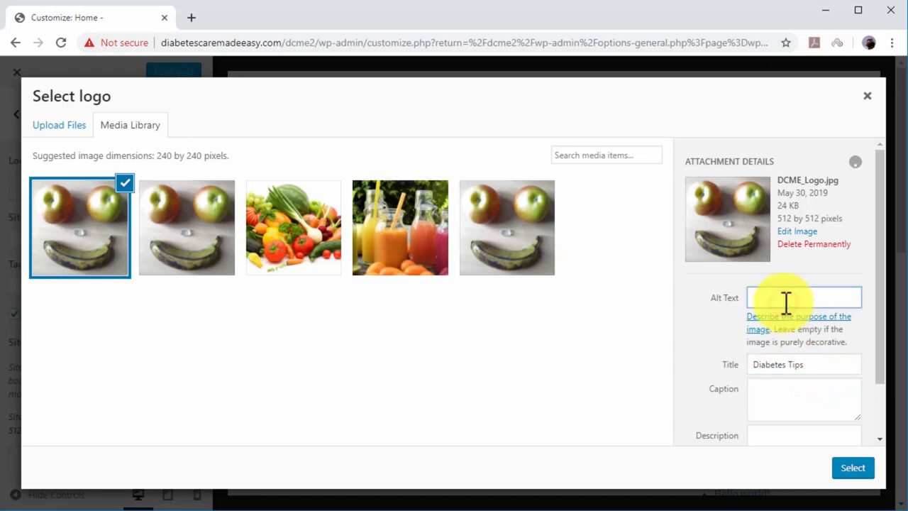
pyautogui.write('Diabtes Tips')
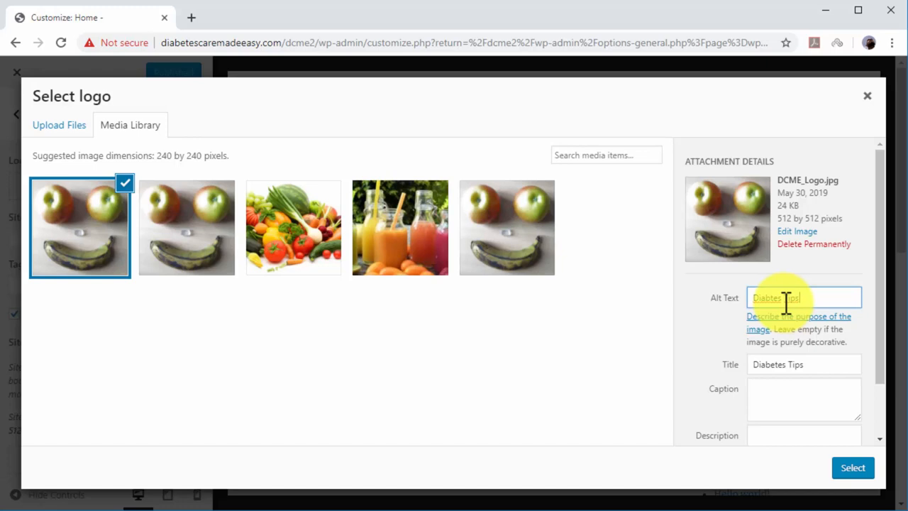
pyautogui.click(853, 469)
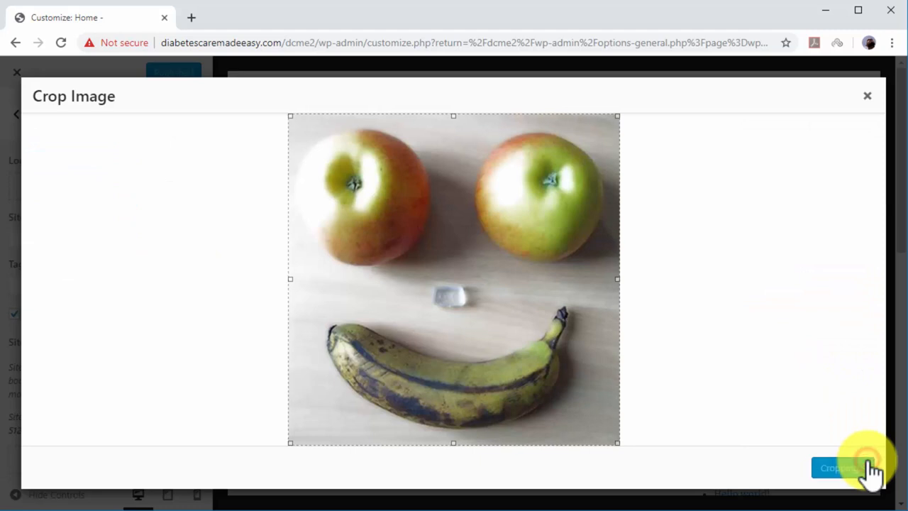
# Crop the logo, then set Site Title 'Diabetes Care Made Easy' and tagline 'Diabetes Care, Diabetes Tips, Food For Diabetics, And More!'
pyautogui.click(838, 469)
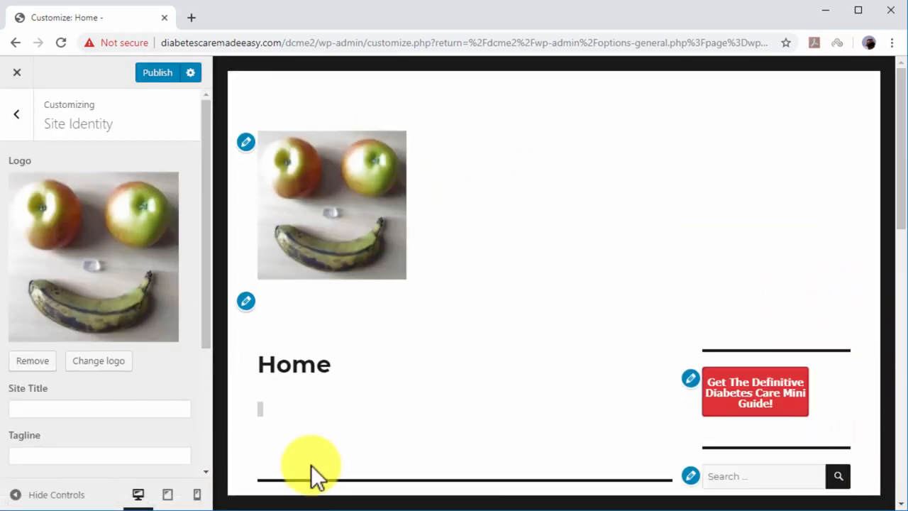
pyautogui.click(99, 338)
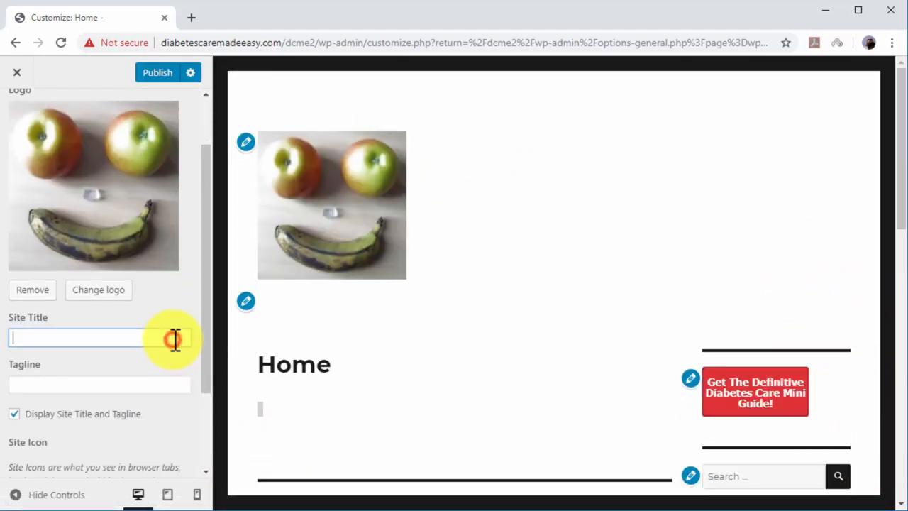
pyautogui.write('Diabetes Care Made Easy')
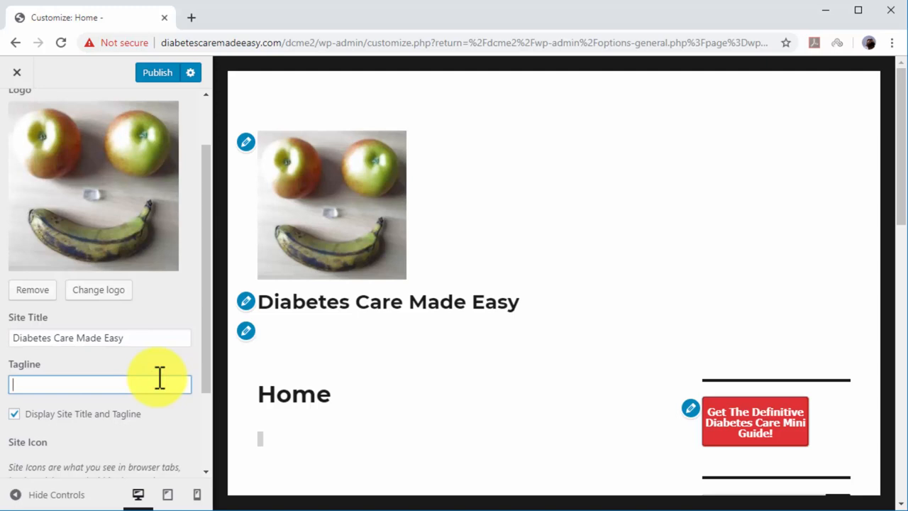
pyautogui.write('Diabetes Care, Diabetes Tips, Food For Diabetics, And More!')
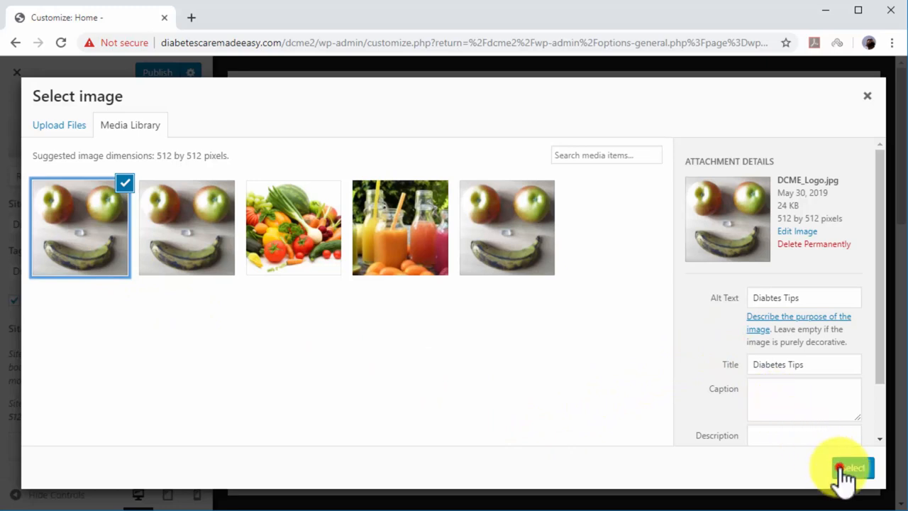
# Set the face image as site icon and publish the site identity changes
pyautogui.click(852, 468)
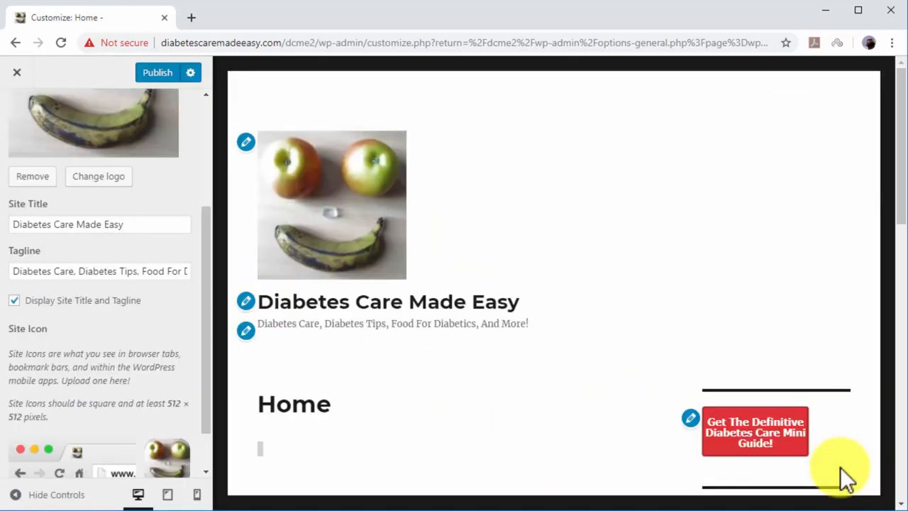
pyautogui.scroll(-3)
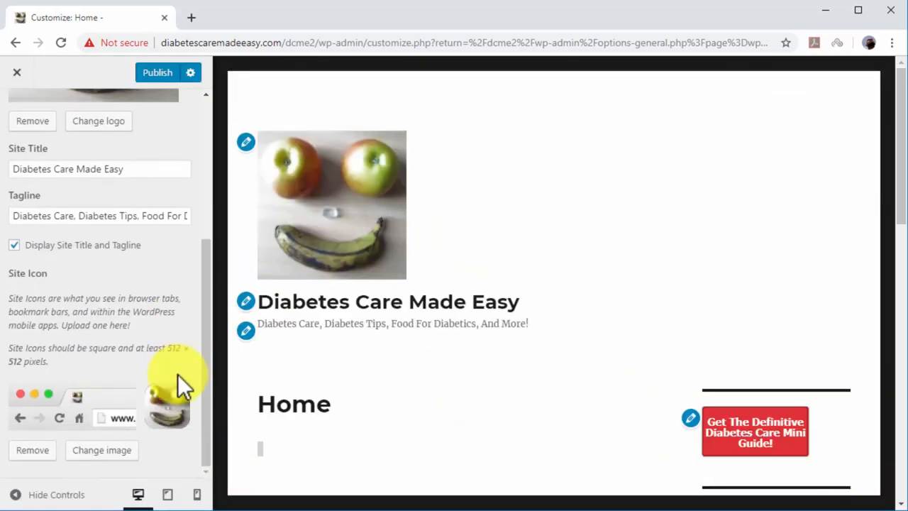
pyautogui.click(156, 72)
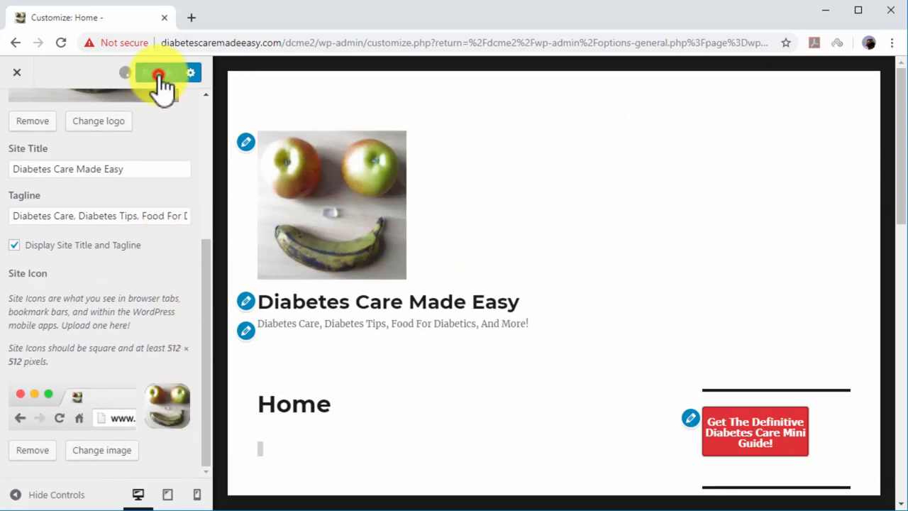
pyautogui.click(157, 74)
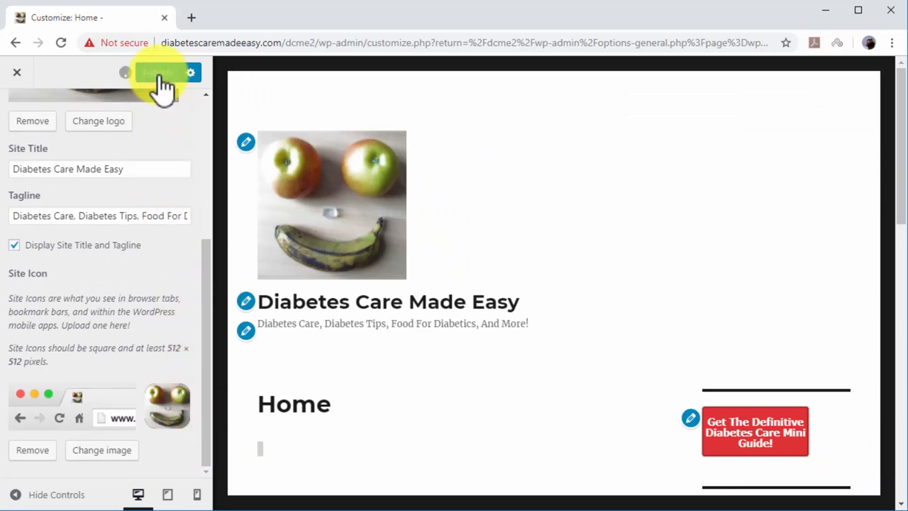
pyautogui.click(159, 72)
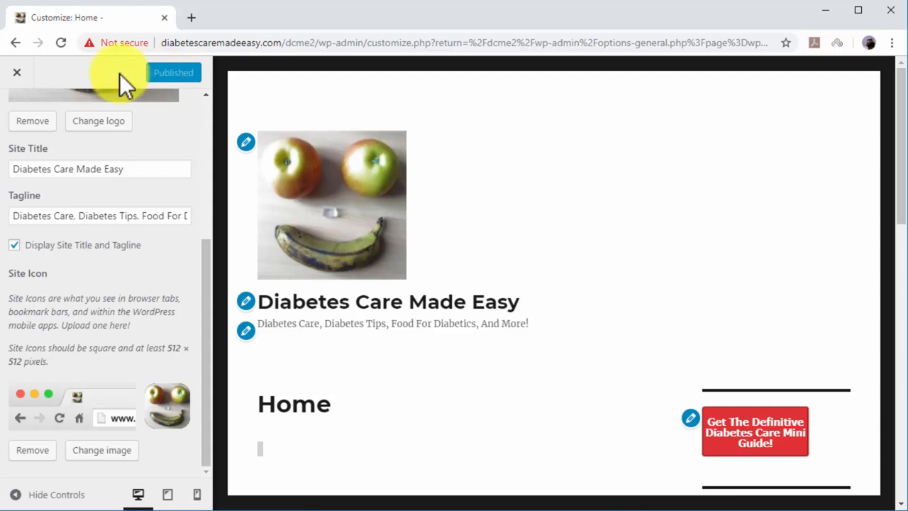
# Go back to the previous admin page in the browser
pyautogui.click(15, 42)
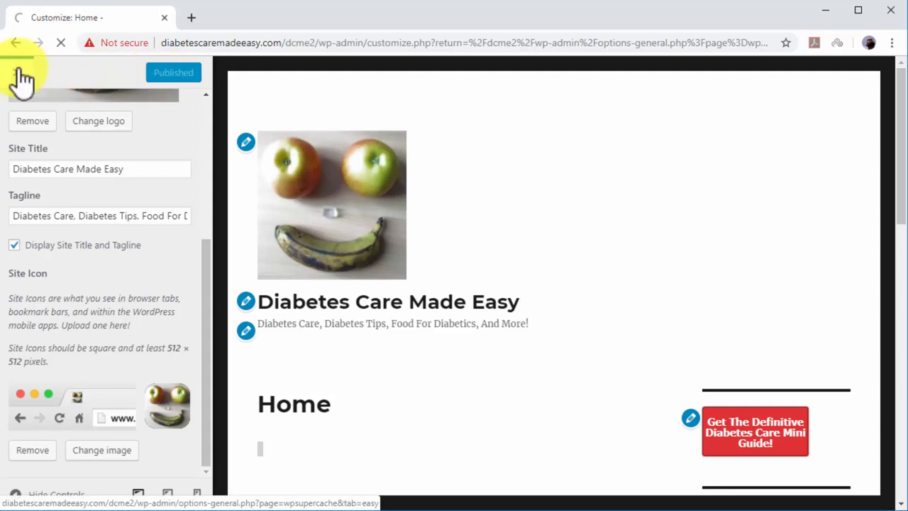
pyautogui.click(17, 43)
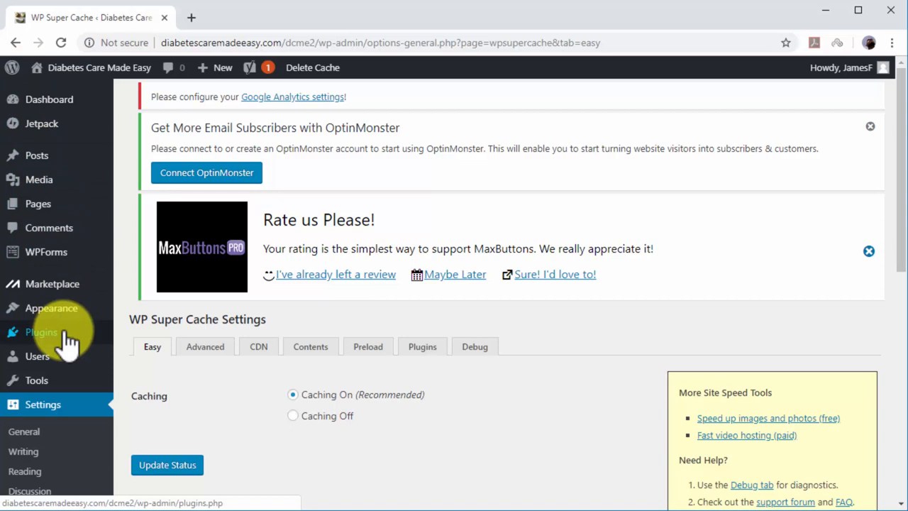
# Search the Add Plugins page for 'social pug'
pyautogui.click(41, 332)
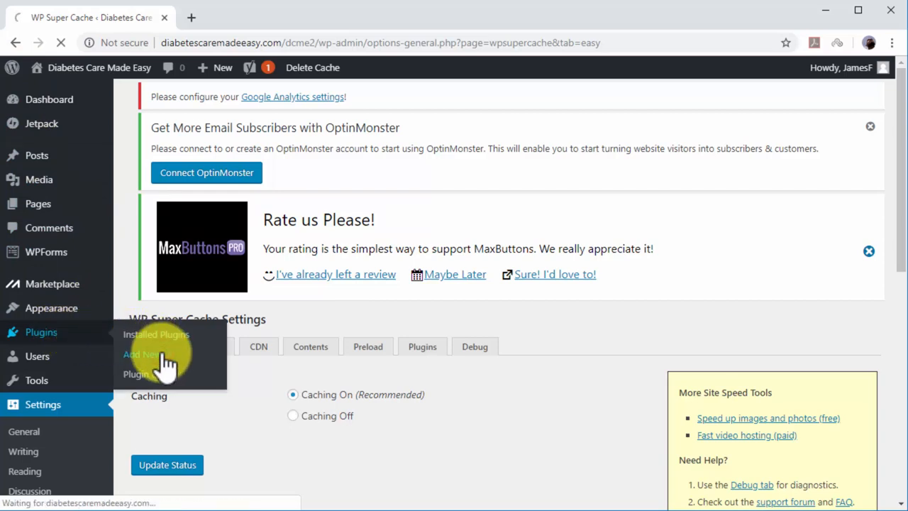
pyautogui.click(142, 355)
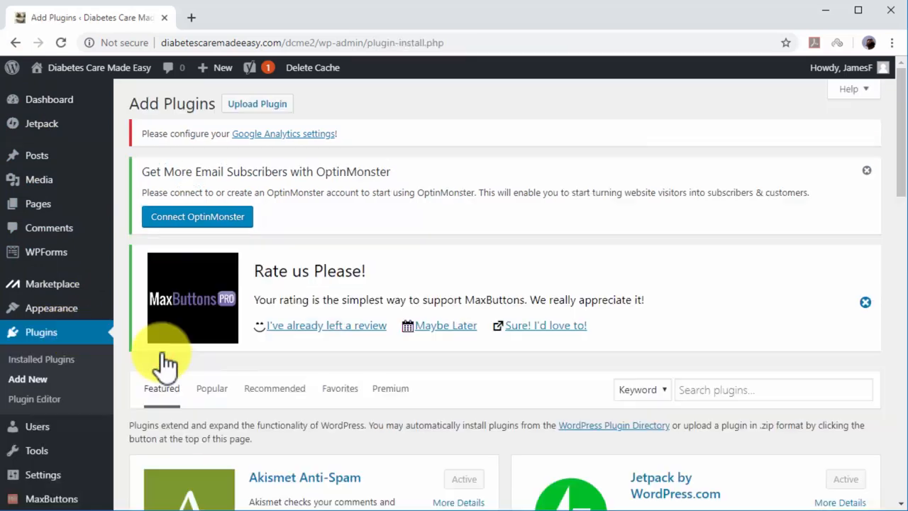
pyautogui.click(774, 389)
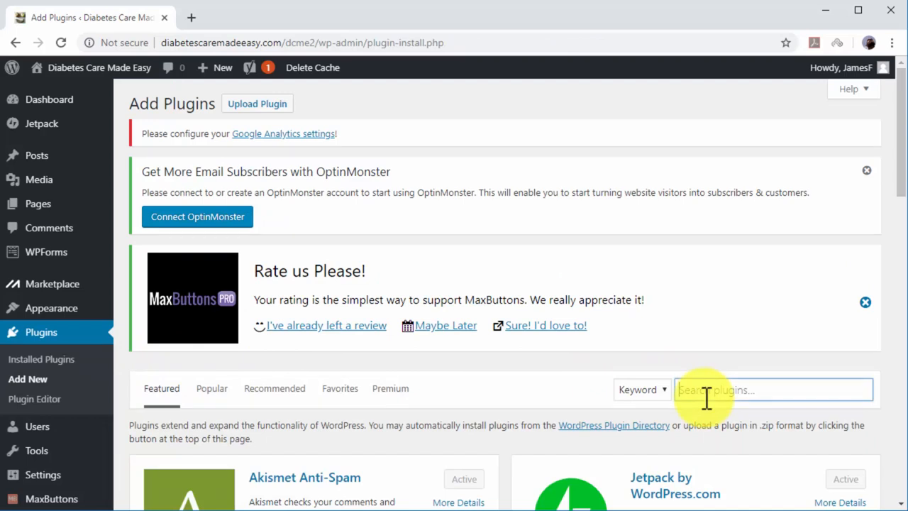
pyautogui.write('social pug')
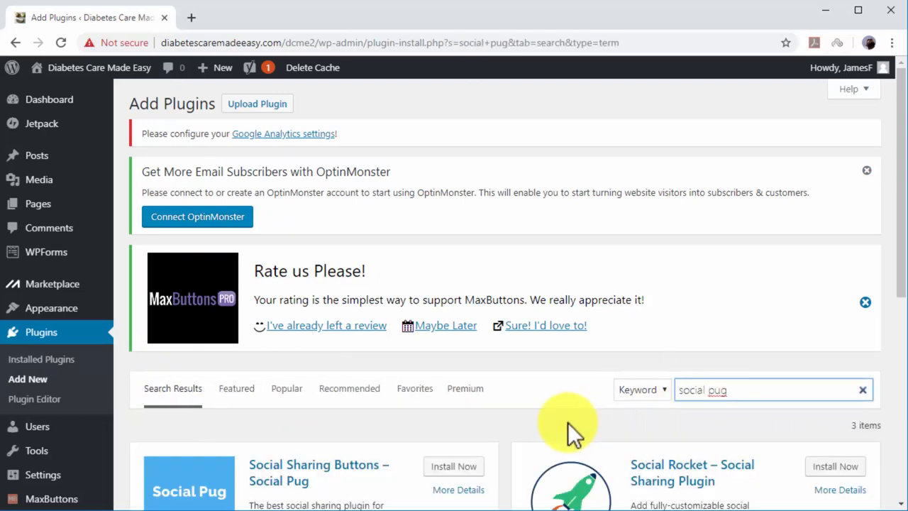
# Install and activate Social Sharing Buttons – Social Pug
pyautogui.click(454, 466)
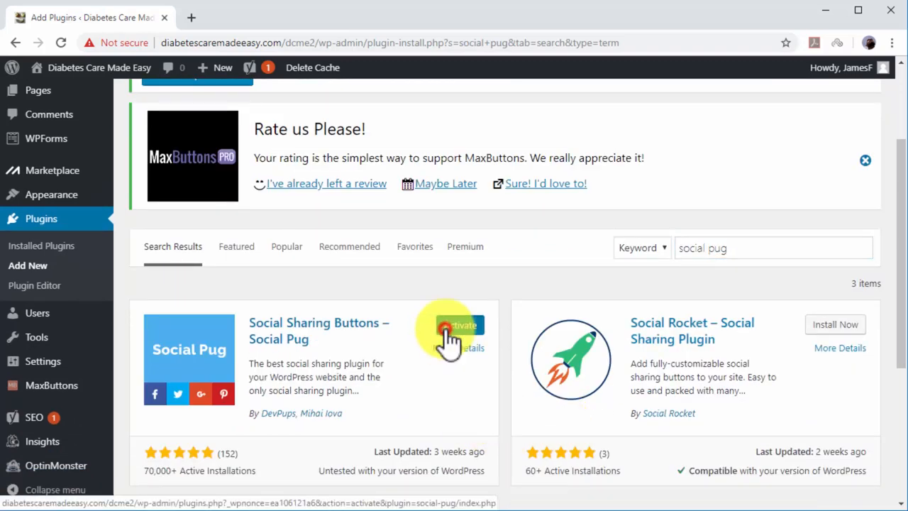
pyautogui.click(460, 325)
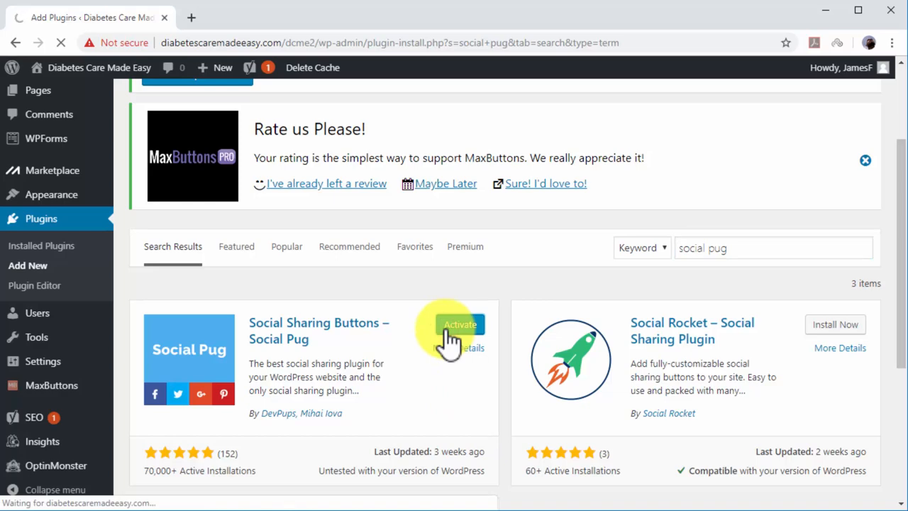
pyautogui.click(460, 324)
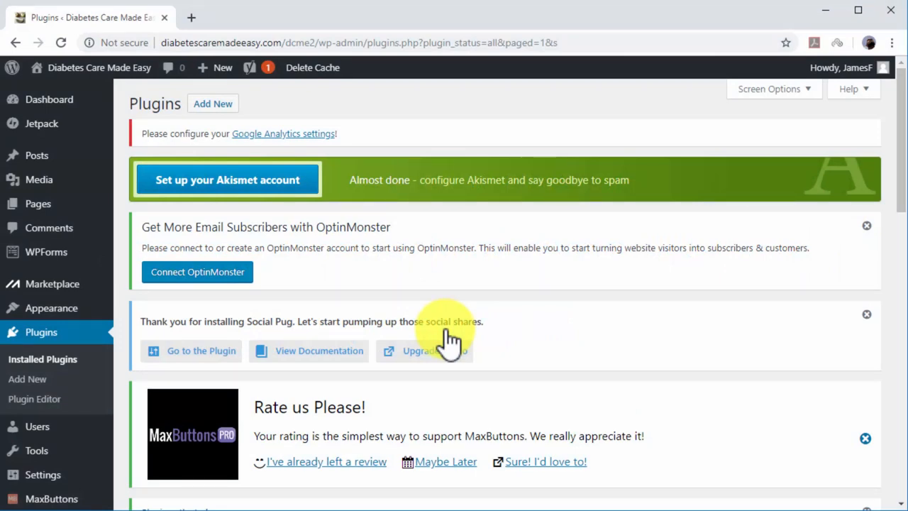
pyautogui.moveTo(327, 351)
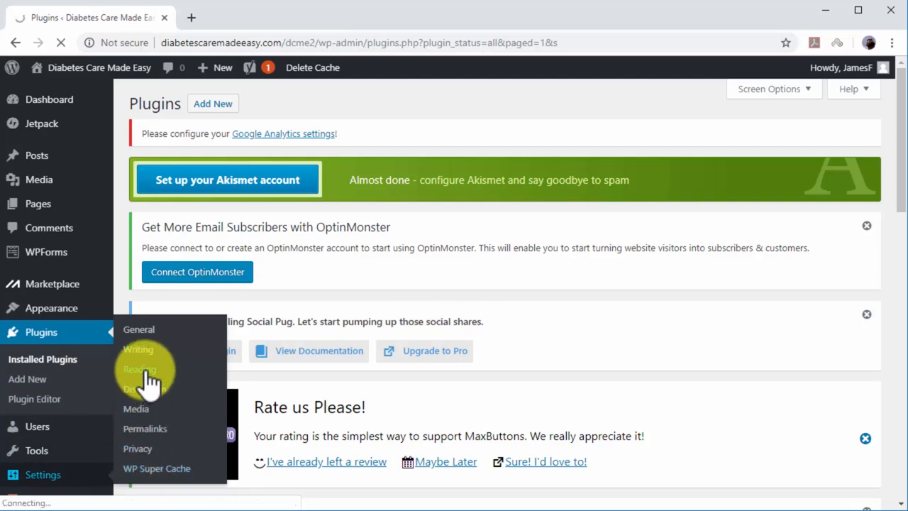
# In Reading settings, uncheck 'Discourage search engines from indexing this site' and save
pyautogui.click(139, 369)
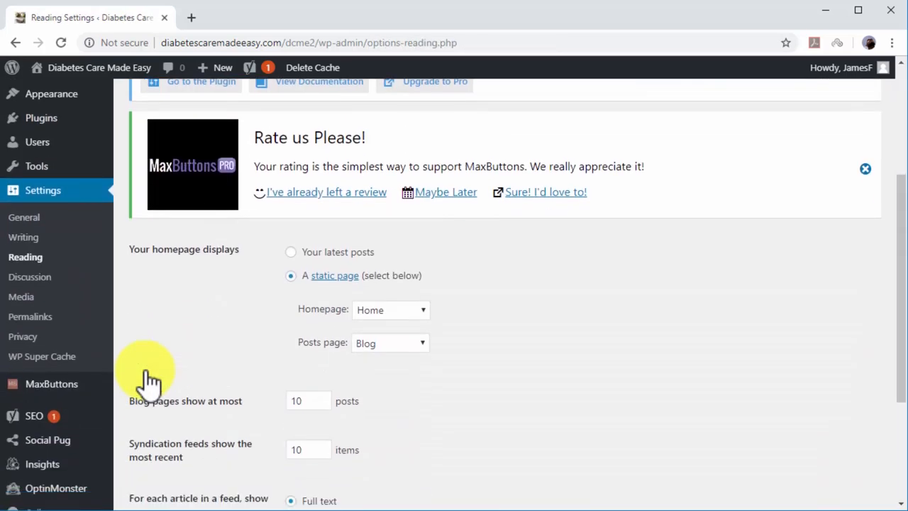
pyautogui.scroll(-3)
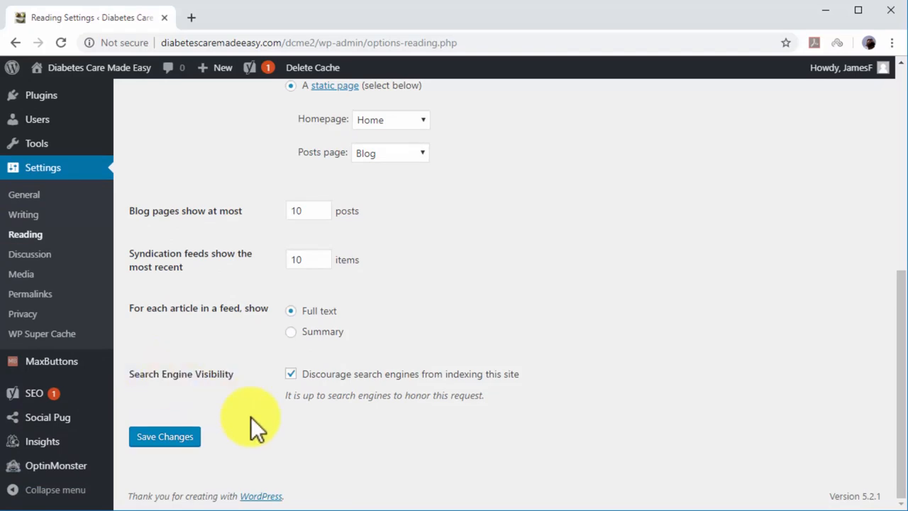
pyautogui.click(289, 374)
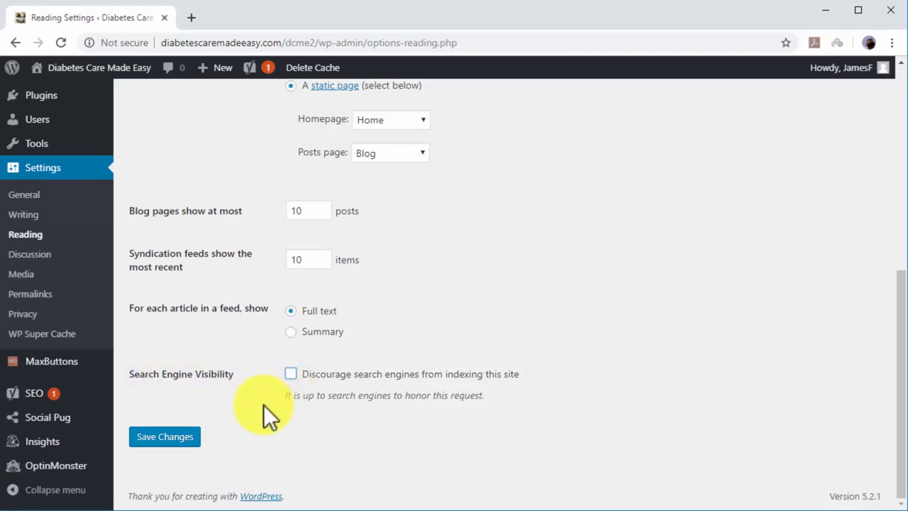
pyautogui.click(164, 437)
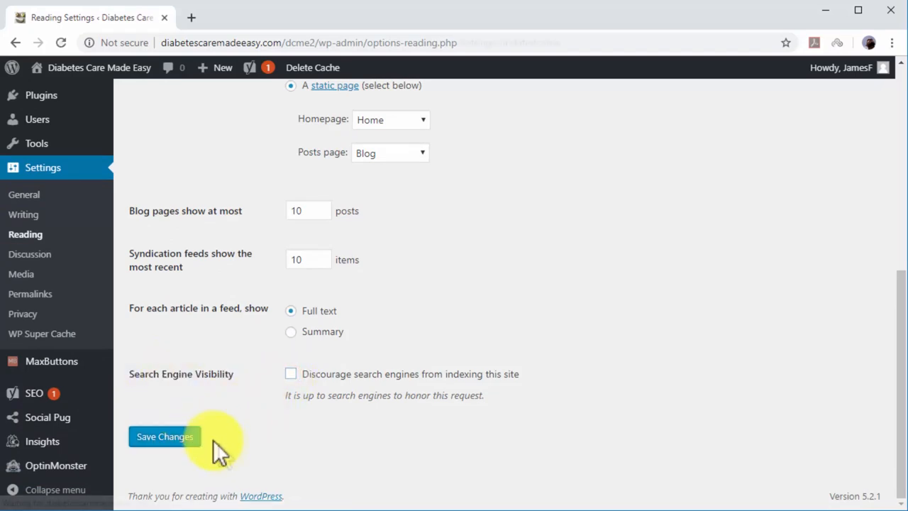
pyautogui.click(165, 437)
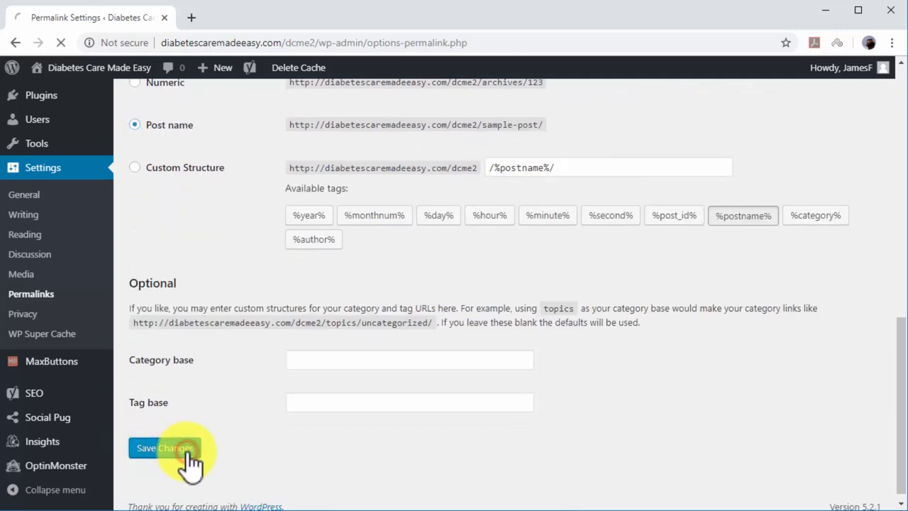
# Save the Post name permalink structure so the Permalink Settings page reloads
pyautogui.click(164, 449)
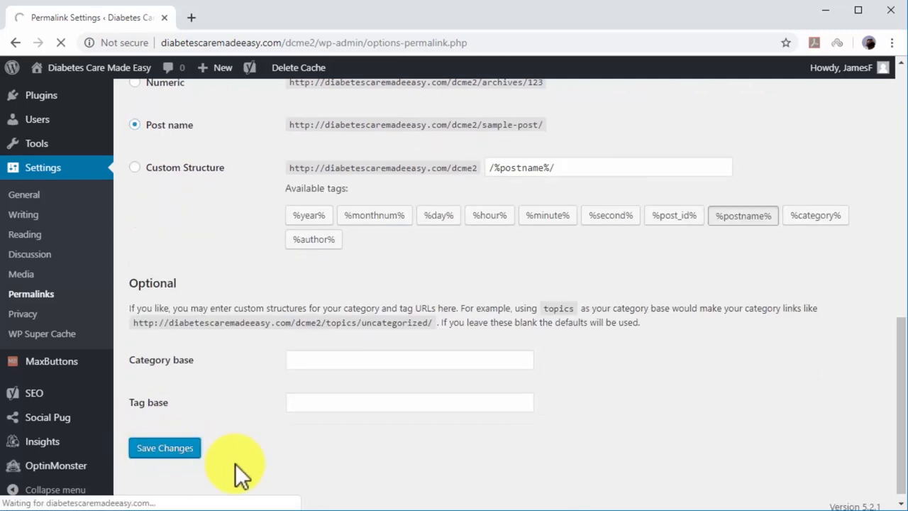
pyautogui.click(165, 449)
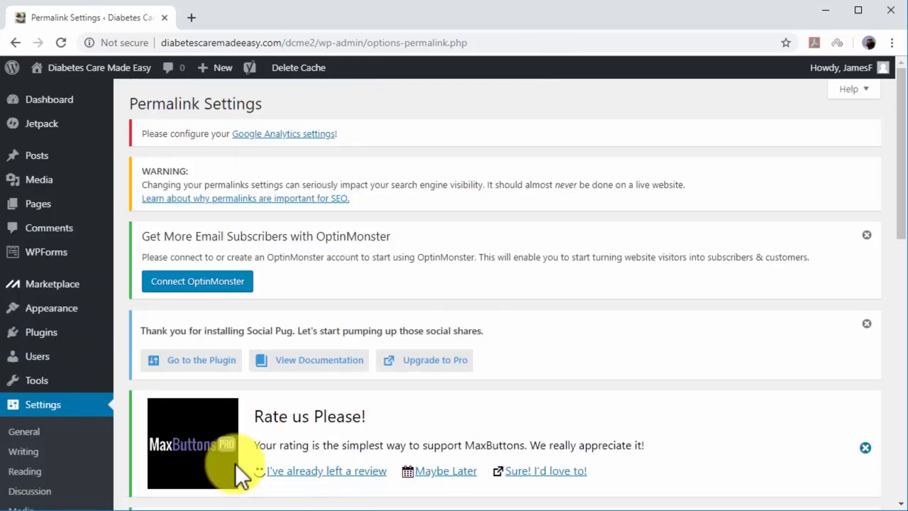
pyautogui.moveTo(287, 438)
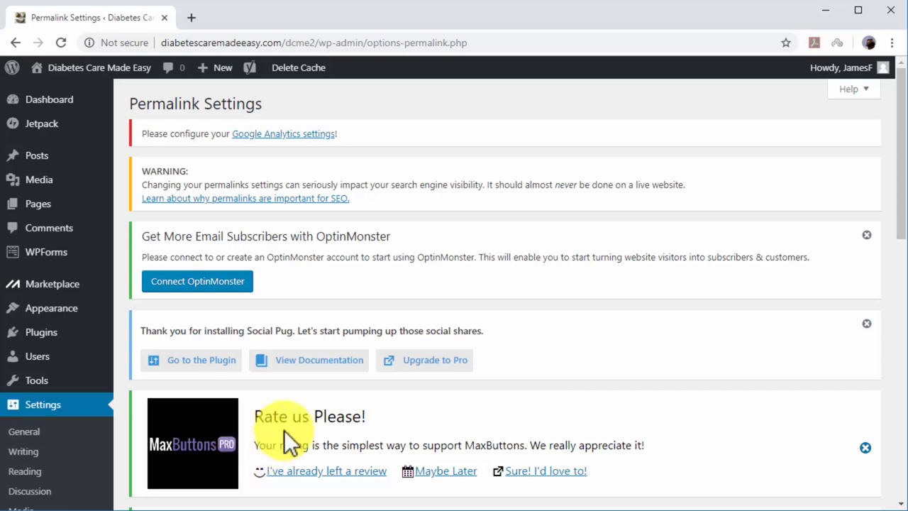